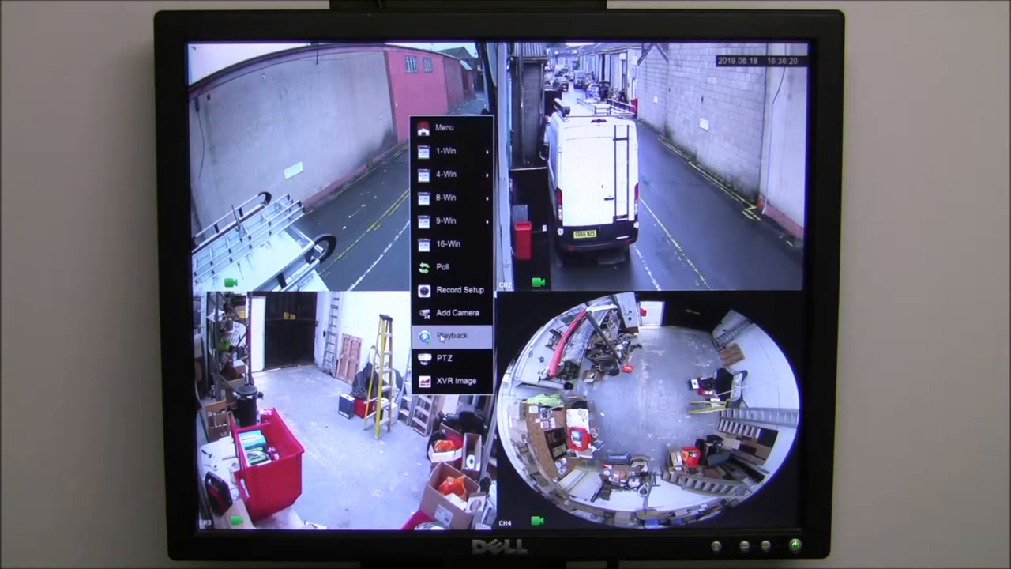
Open Playback from the live view's right-click menu to list recorded clips
left_click(451, 336)
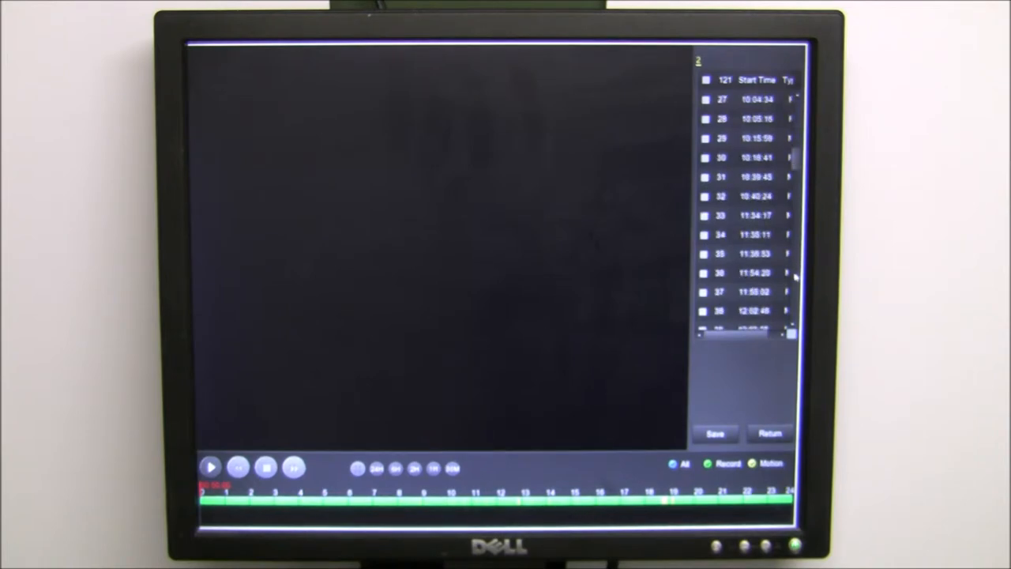
Scroll to the 18:50:48 clip (entry 95) and tick it for saving
scroll("down", 3)
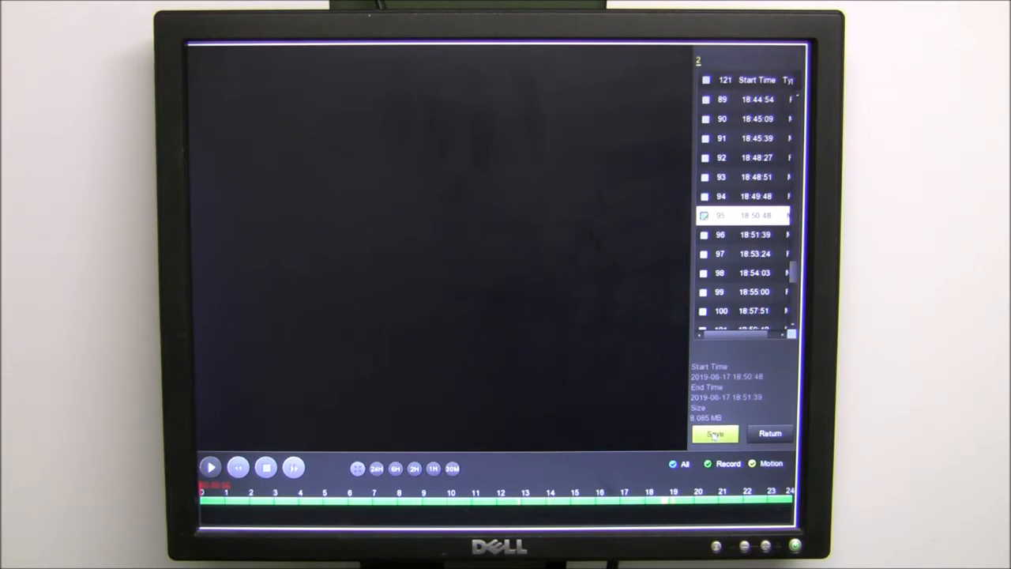
Save the ticked clip to open Record backup, listing it in avi format
left_click(714, 434)
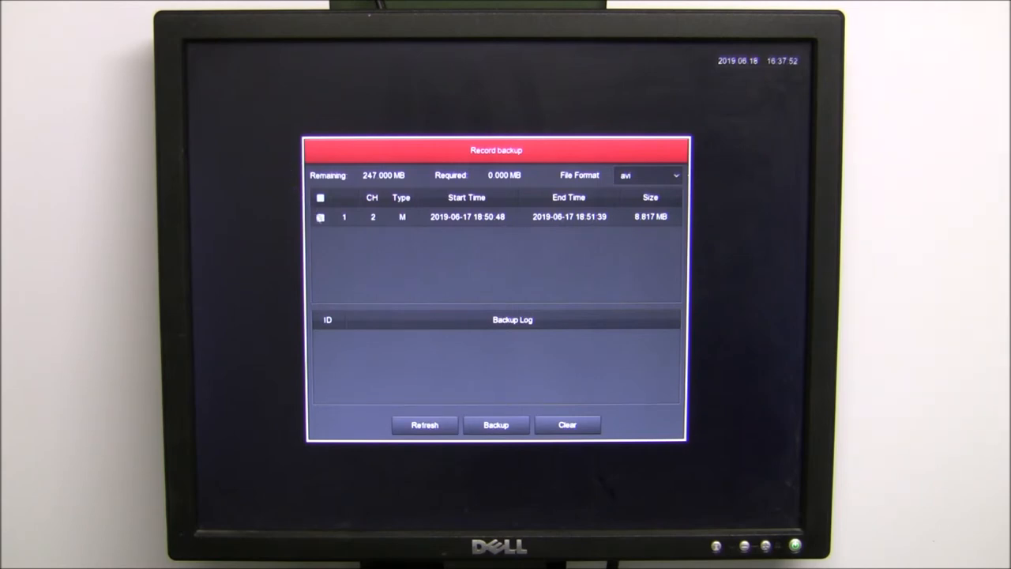
Tick the 18:50:48 clip row and start its backup to USB
left_click(320, 217)
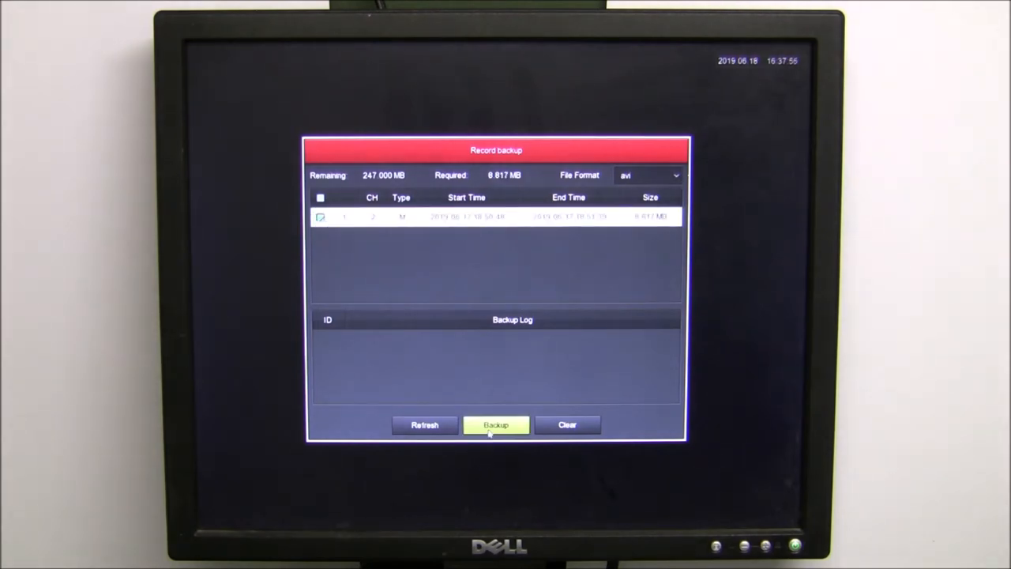
left_click(496, 425)
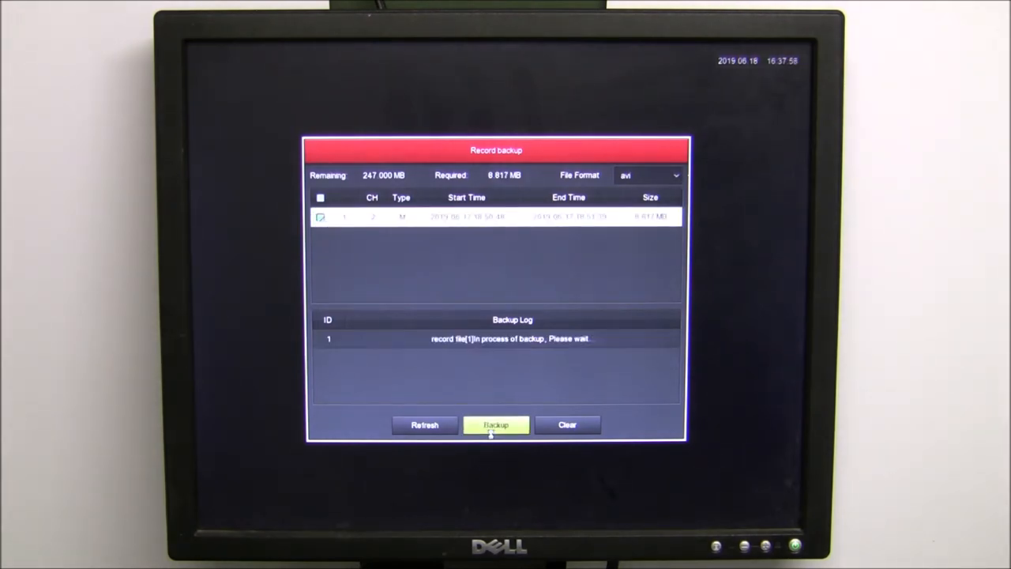